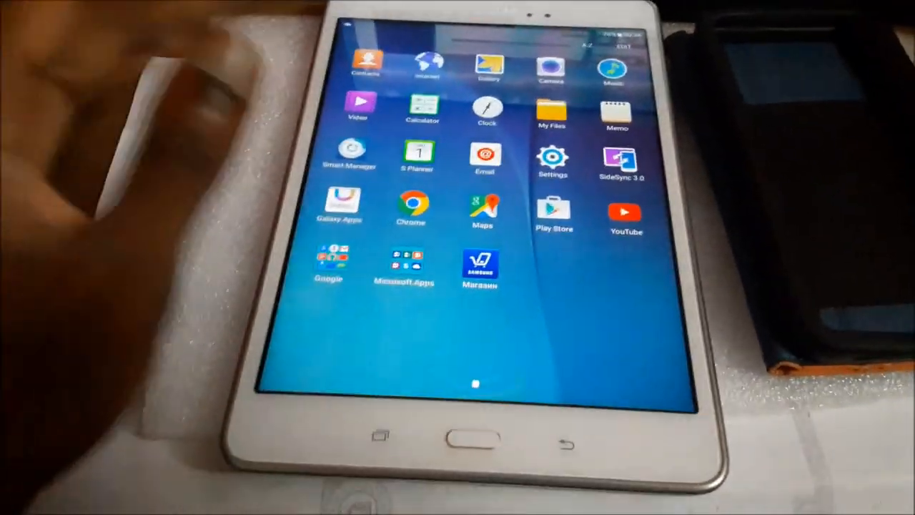
Step: Open the tablet's About device page and unlock Developer options via Build number
click(551, 156)
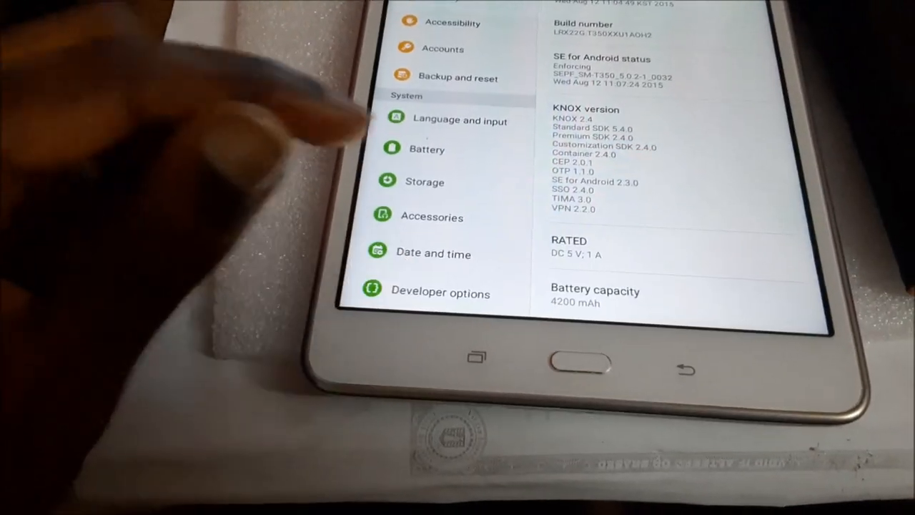
Step: Switch Developer options on and enable USB debugging, bringing up the RSA prompt
click(441, 293)
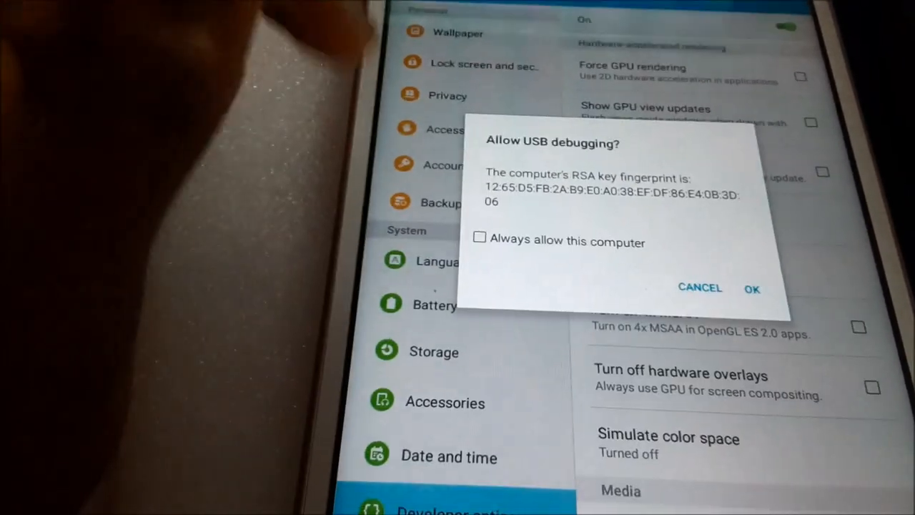
Step: Tick 'Always allow this computer' and confirm the USB debugging prompt with OK
click(479, 237)
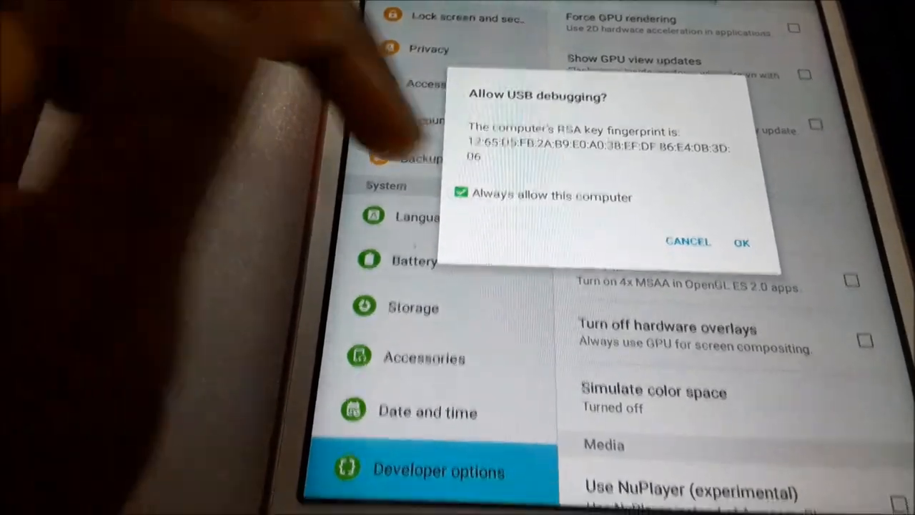
click(741, 242)
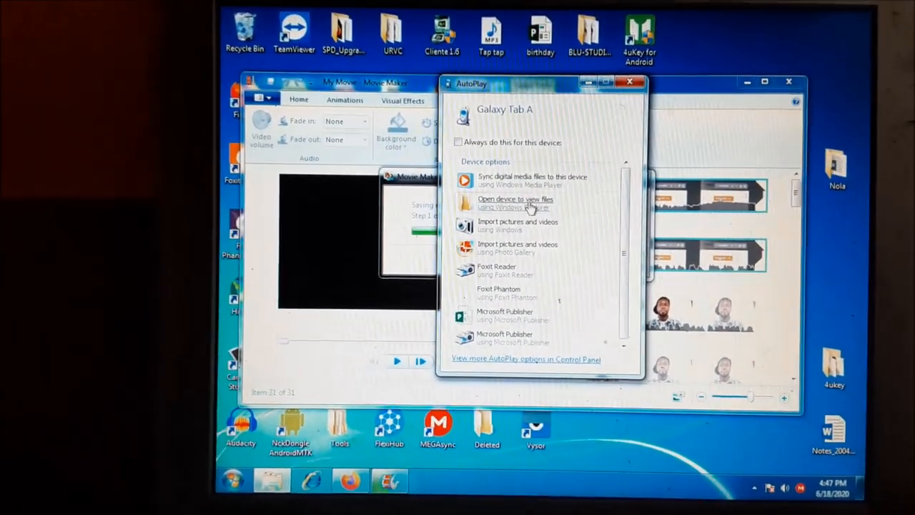
Step: Choose 'Open device to view files using Windows Explorer' from AutoPlay
click(515, 202)
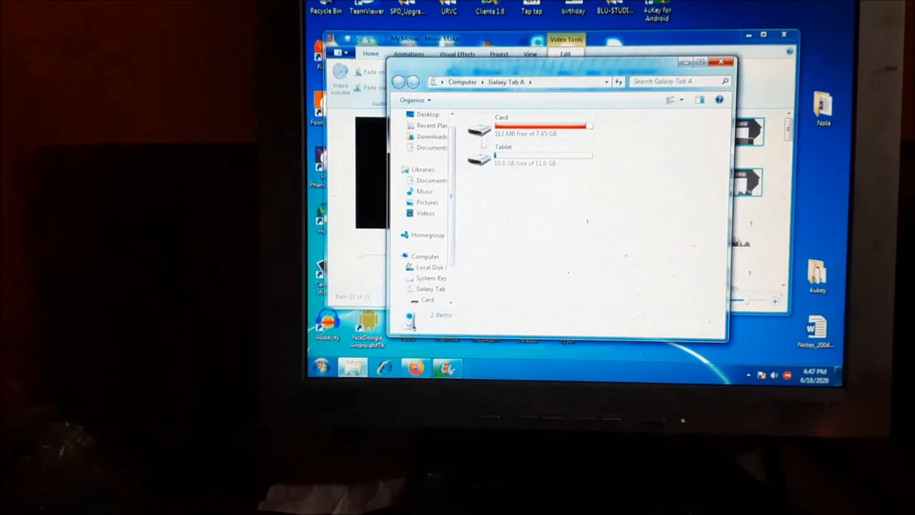